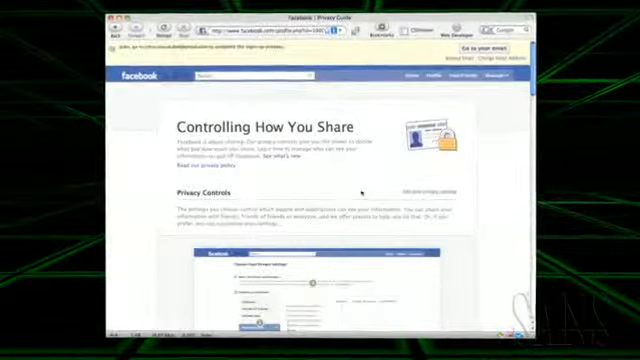
scroll(down, 3)
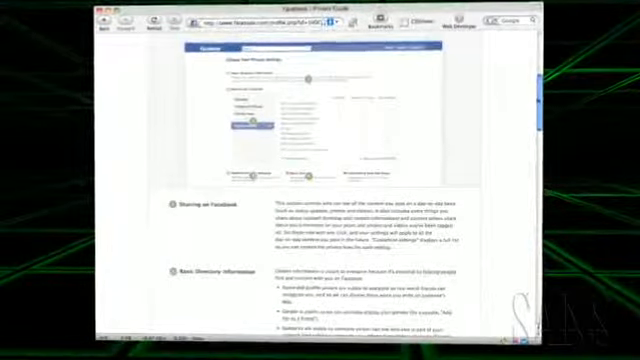
scroll(down, 3)
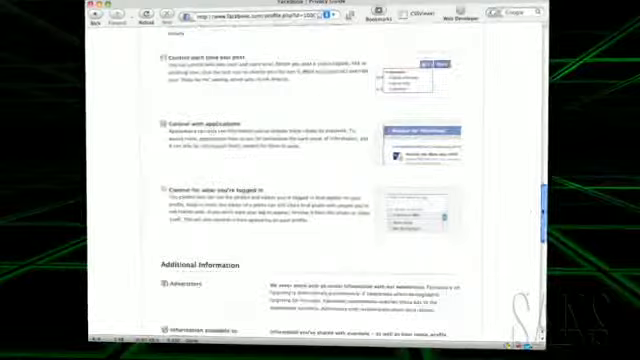